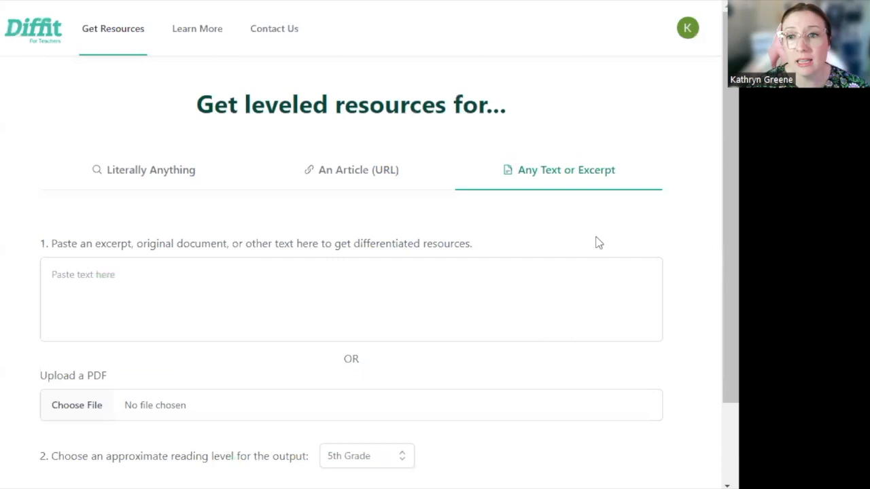
{"action": "mouse_move", "coordinate": [557, 170]}
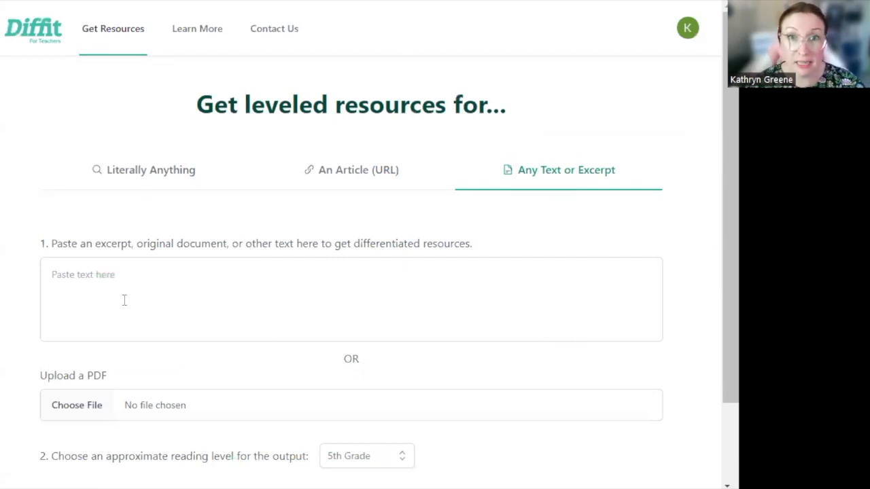
{"action": "mouse_move", "coordinate": [98, 428]}
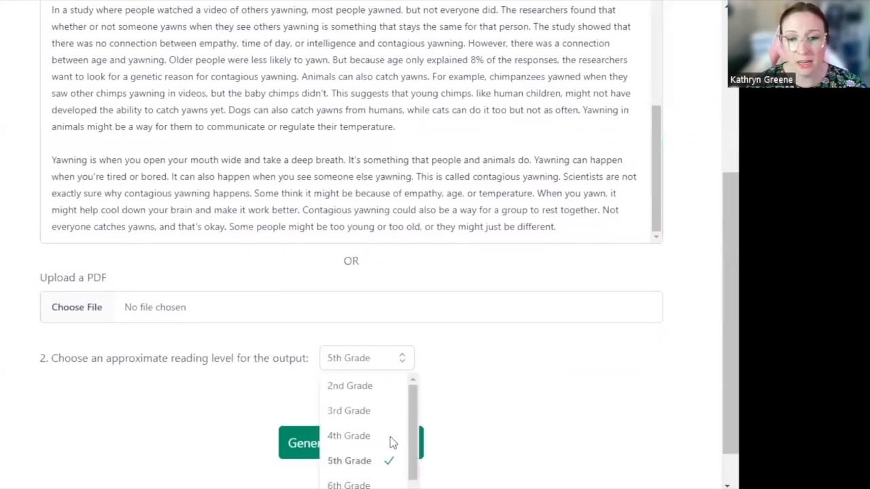
Set the reading level to 7th Grade and generate resources for the pasted yawning text
{"action": "left_click", "coordinate": [348, 484]}
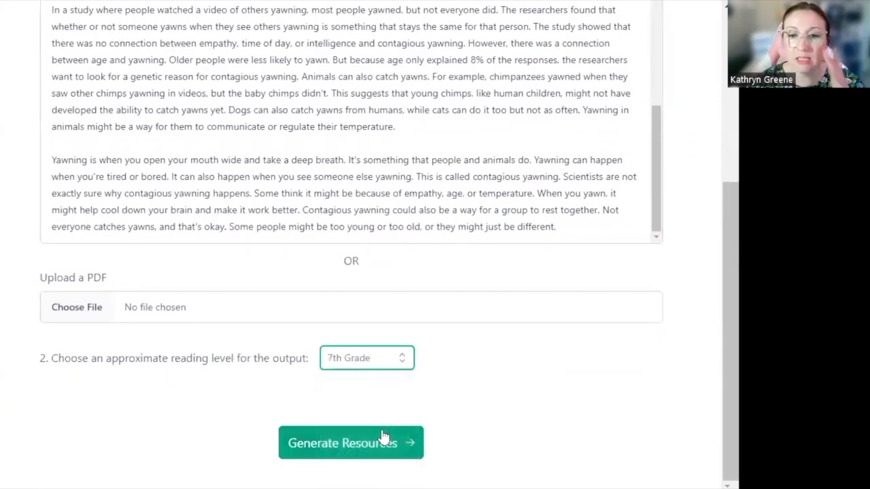
{"action": "left_click", "coordinate": [351, 443]}
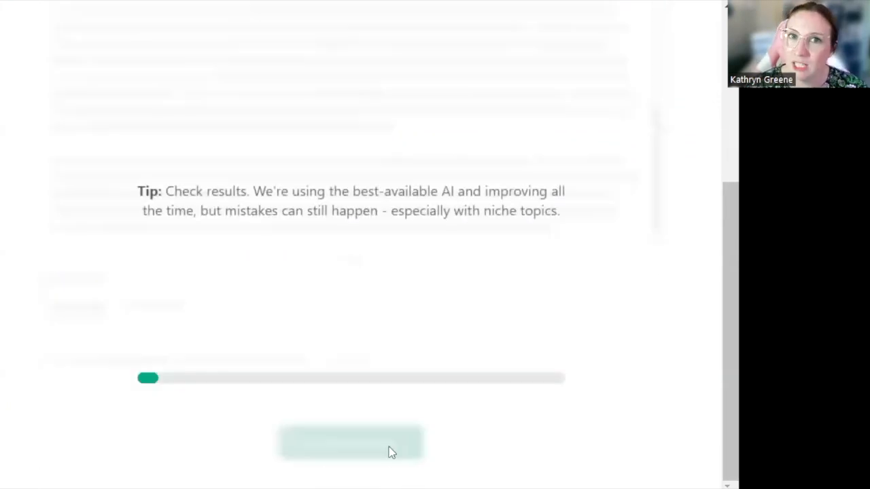
{"action": "mouse_move", "coordinate": [301, 392]}
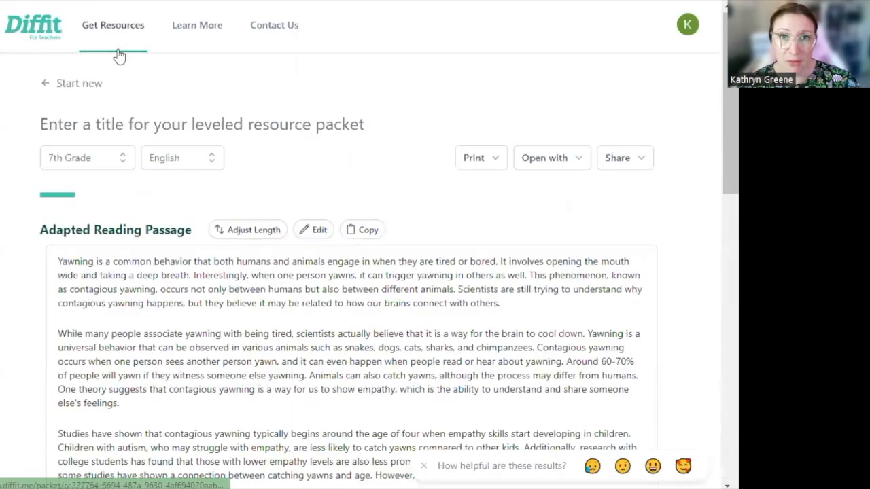
{"action": "scroll", "scroll_direction": "down", "scroll_amount": 3}
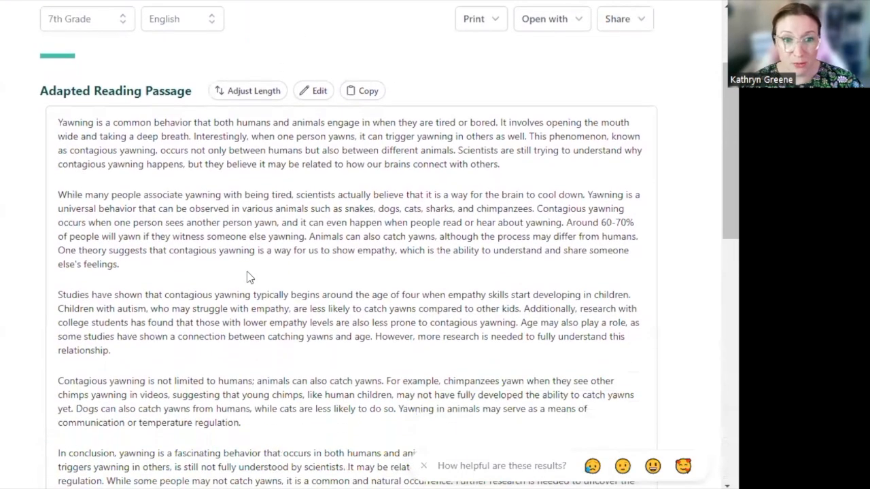
{"action": "scroll", "scroll_direction": "down", "scroll_amount": 3}
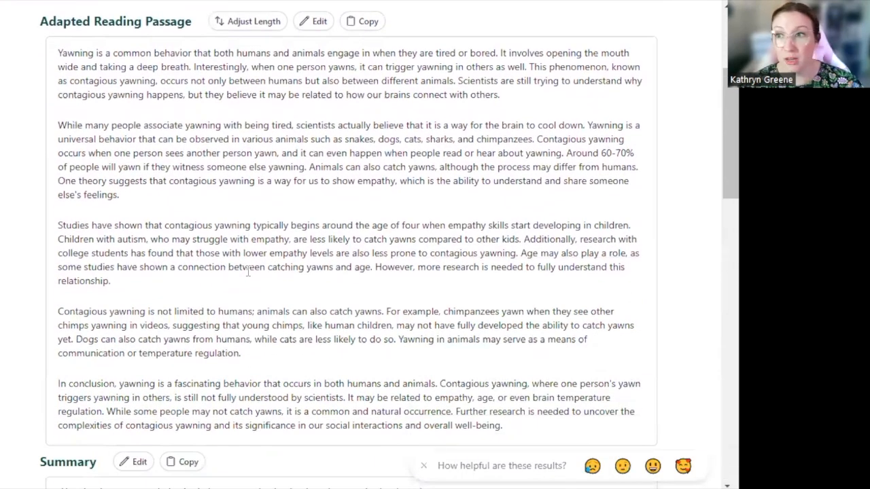
{"action": "scroll", "scroll_direction": "down", "scroll_amount": 3}
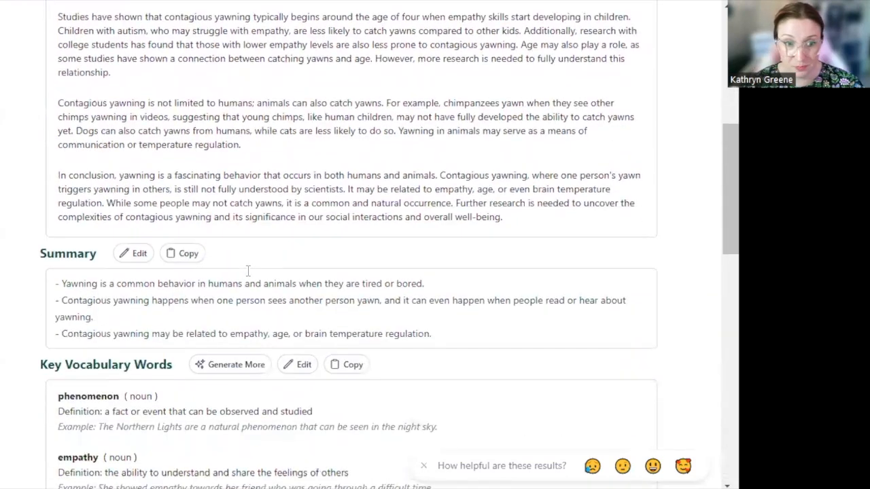
{"action": "scroll", "scroll_direction": "down", "scroll_amount": 3}
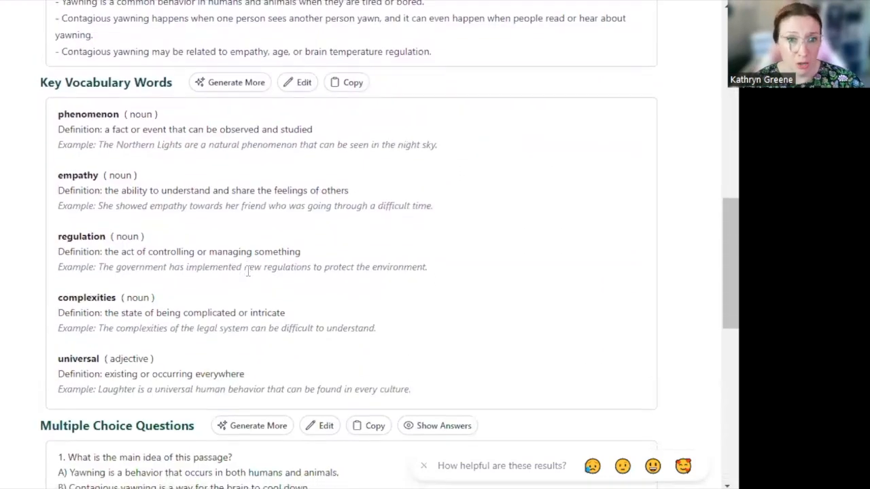
{"action": "scroll", "scroll_direction": "down", "scroll_amount": 3}
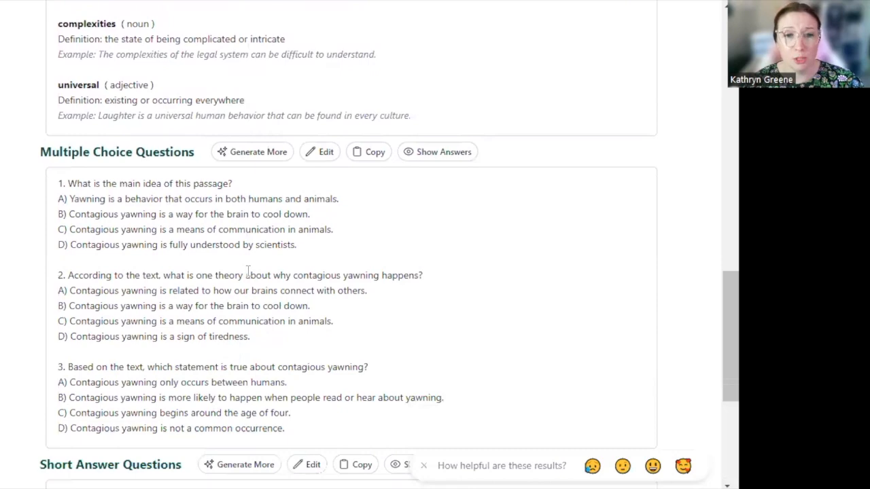
{"action": "scroll", "scroll_direction": "down", "scroll_amount": 3}
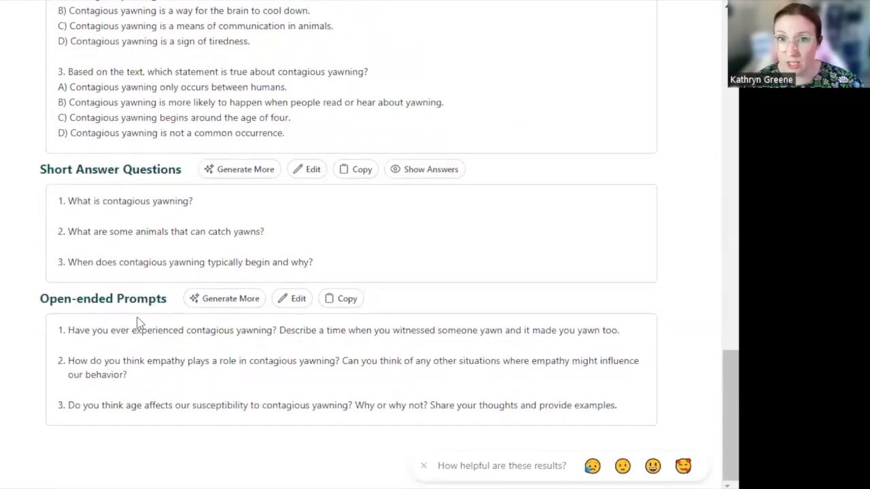
{"action": "scroll", "scroll_direction": "up", "scroll_amount": 3}
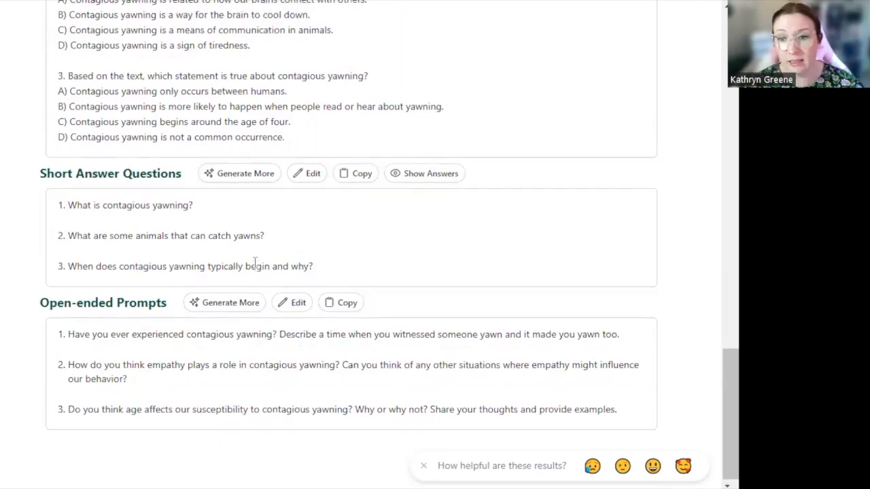